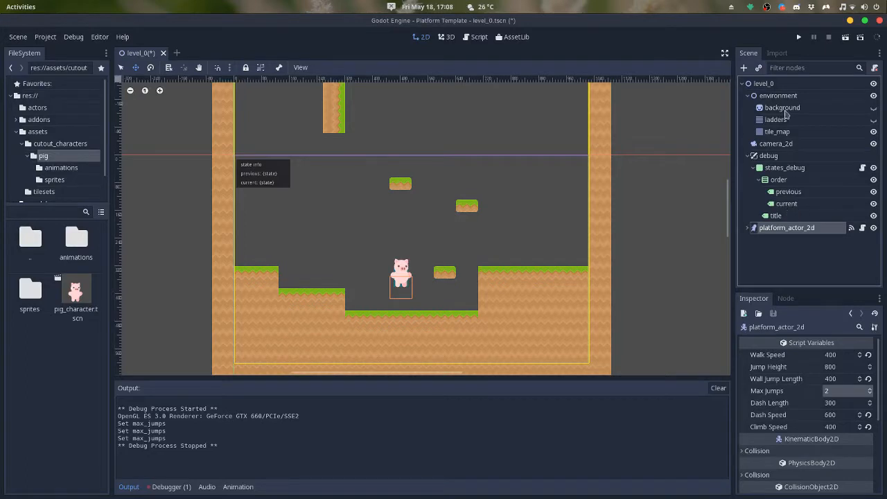
- Add a PlatformActor2D child under level_0 to serve as the enemy
click(764, 83)
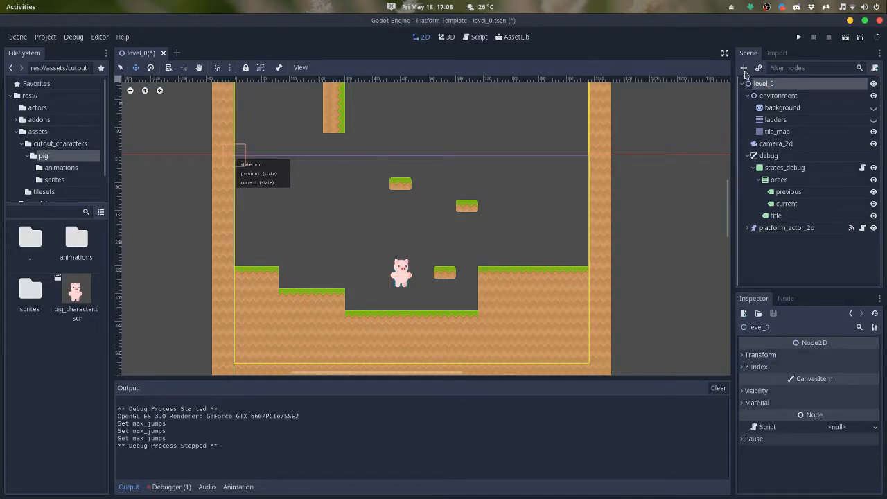
click(744, 67)
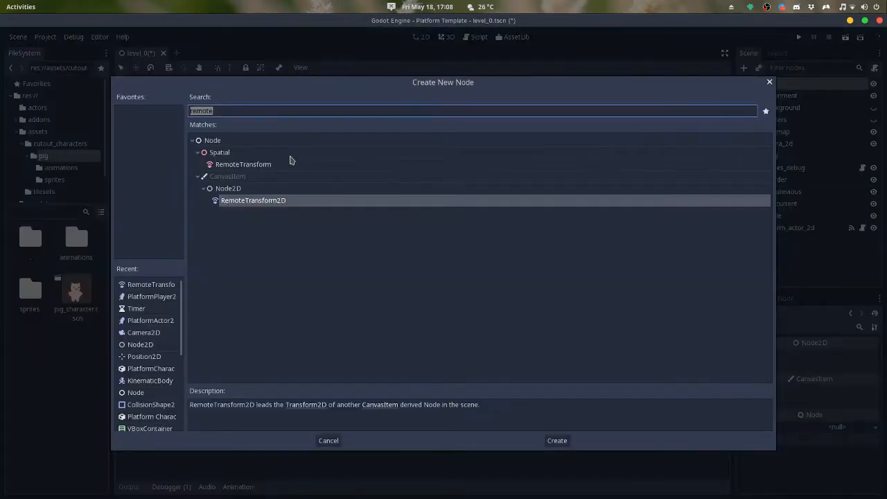
text(plat)
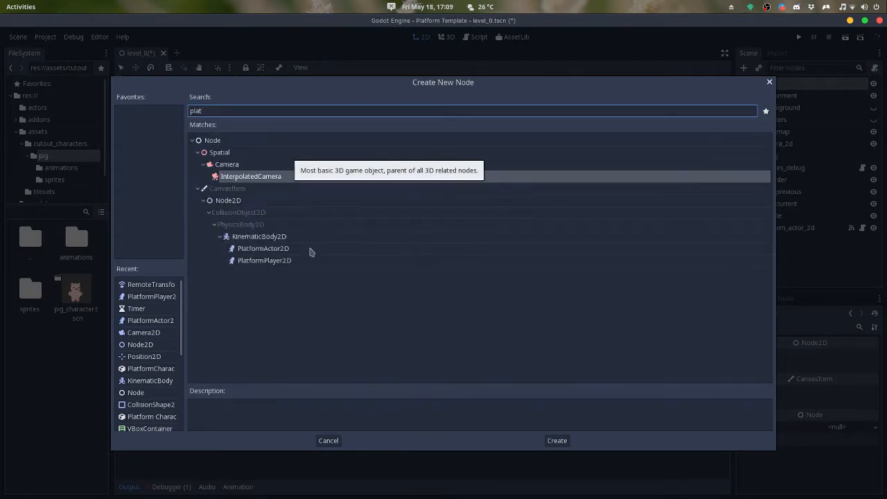
click(264, 248)
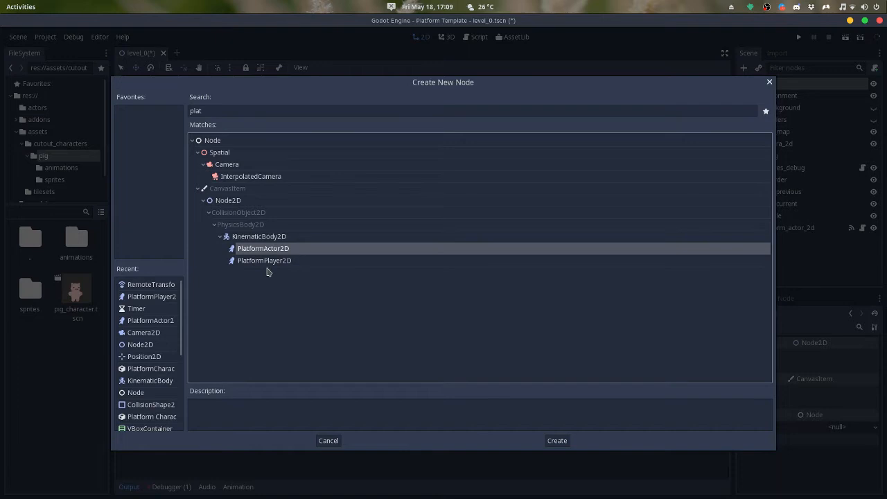
click(556, 440)
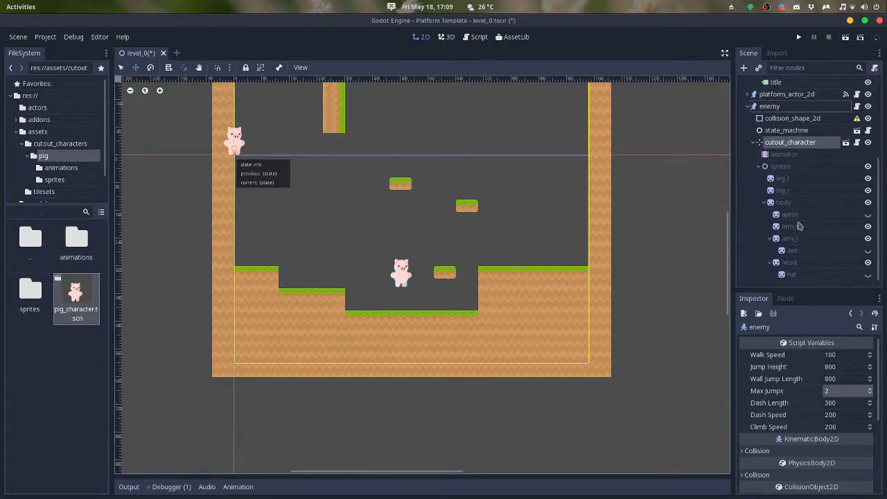
- Select the pig's head sprite and move the enemy right, above the raised ground
click(788, 262)
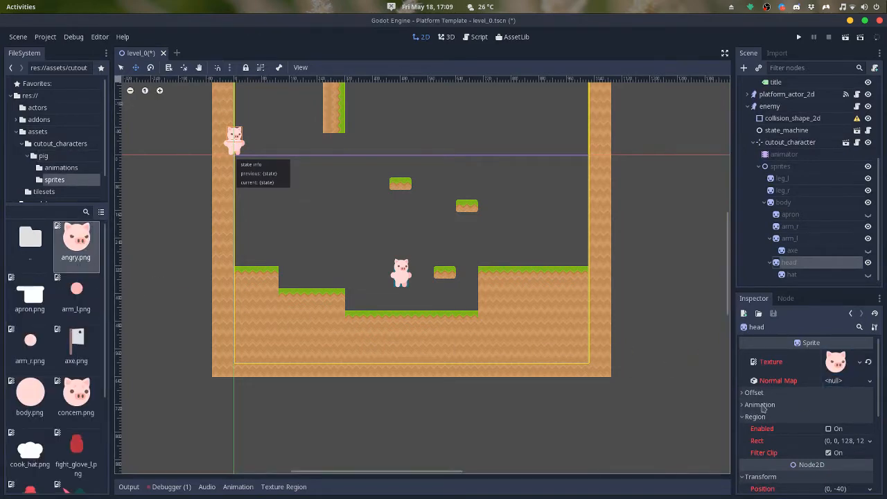
click(769, 106)
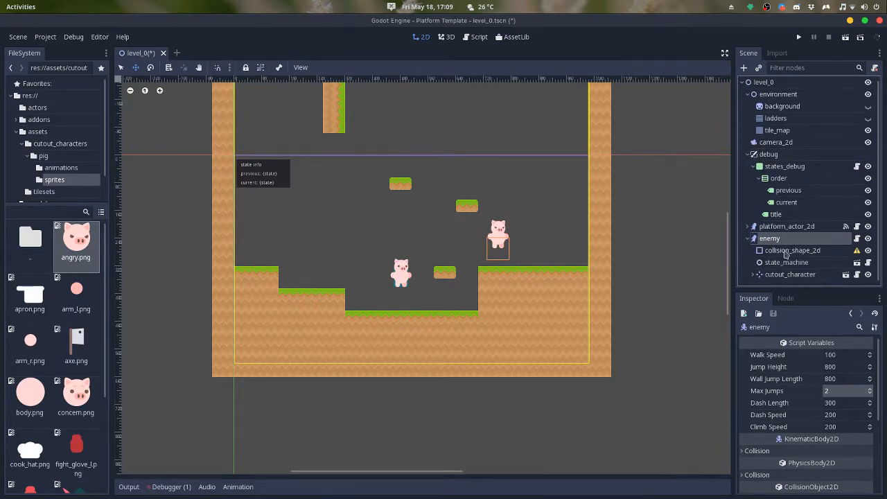
- Add a Timer child under the enemy and bring up its timeout signal in the Node tab
click(744, 67)
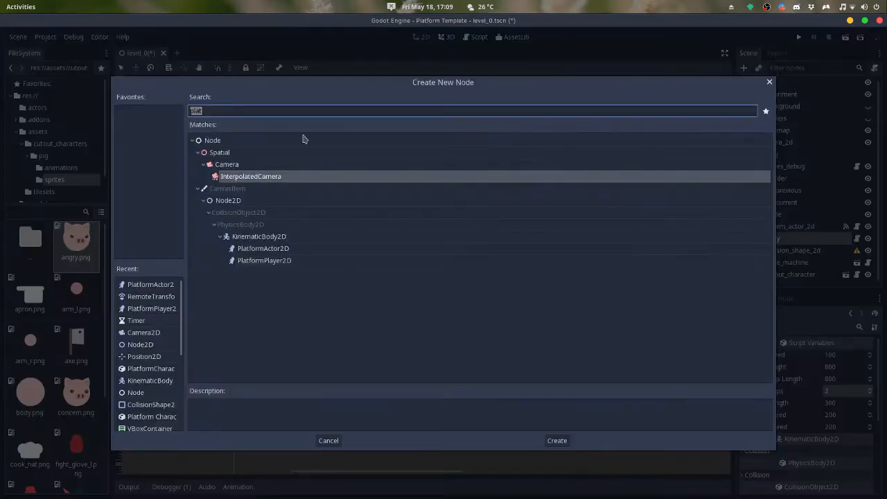
text(timer)
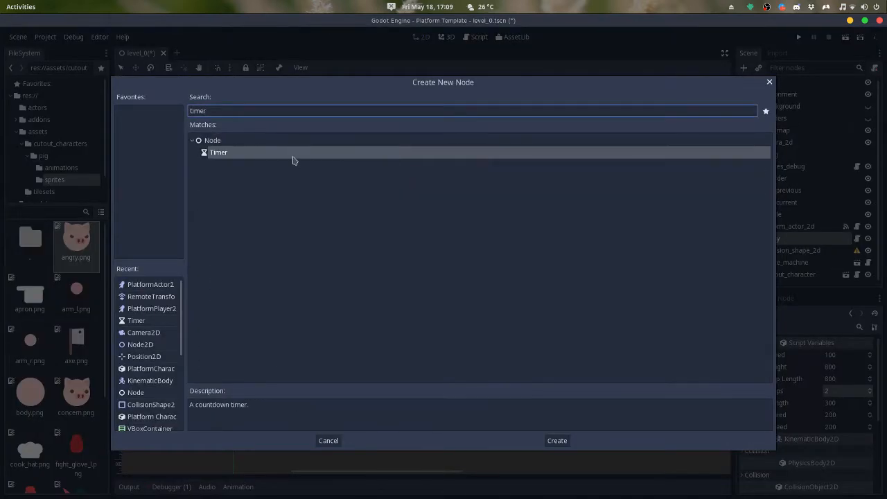
click(557, 440)
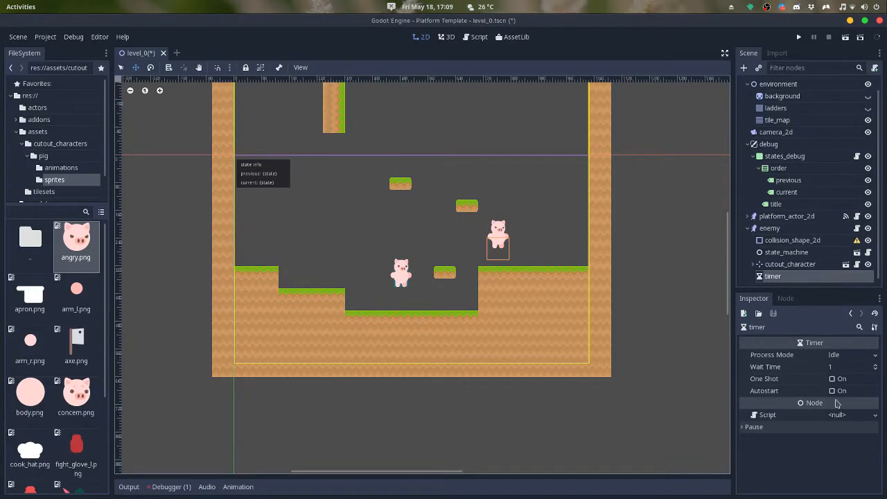
click(785, 298)
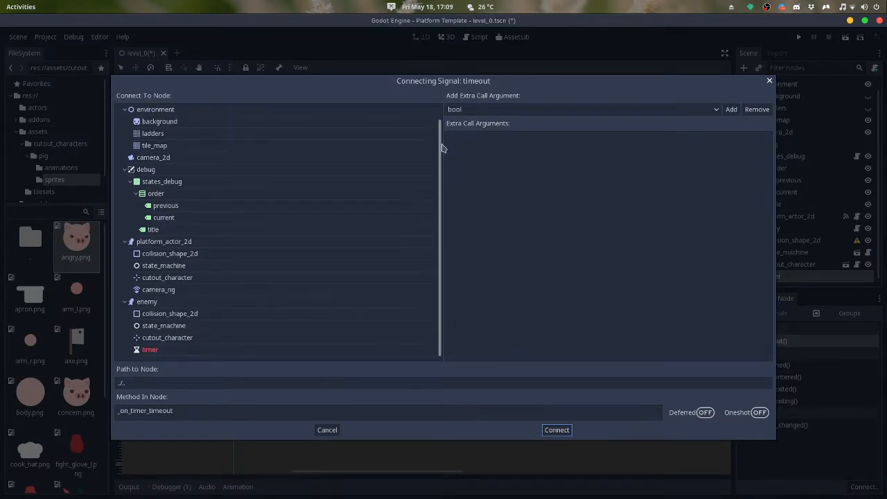
- Connect the timer's timeout to the enemy's jump method and enable Autostart
click(146, 301)
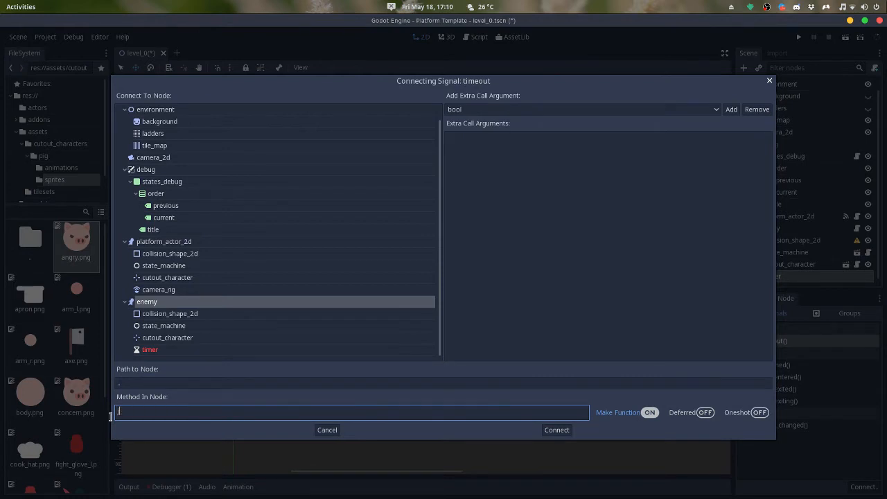
text(jump)
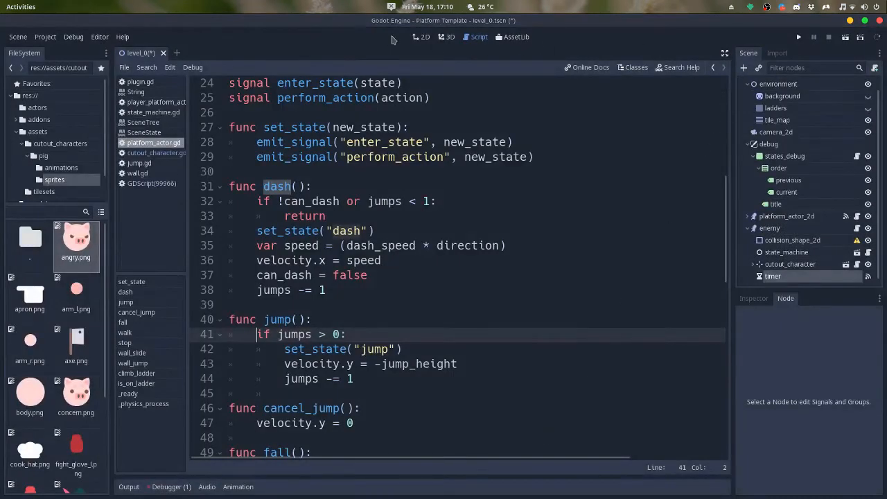
scroll(down, 3)
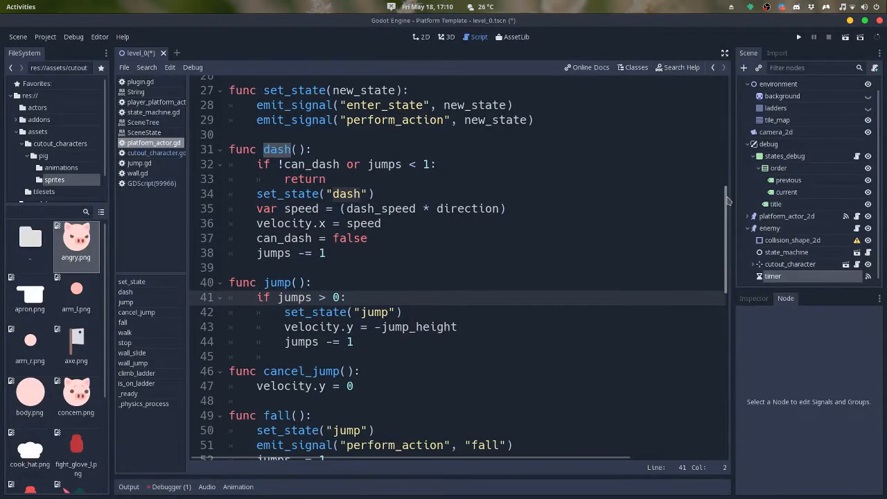
click(292, 282)
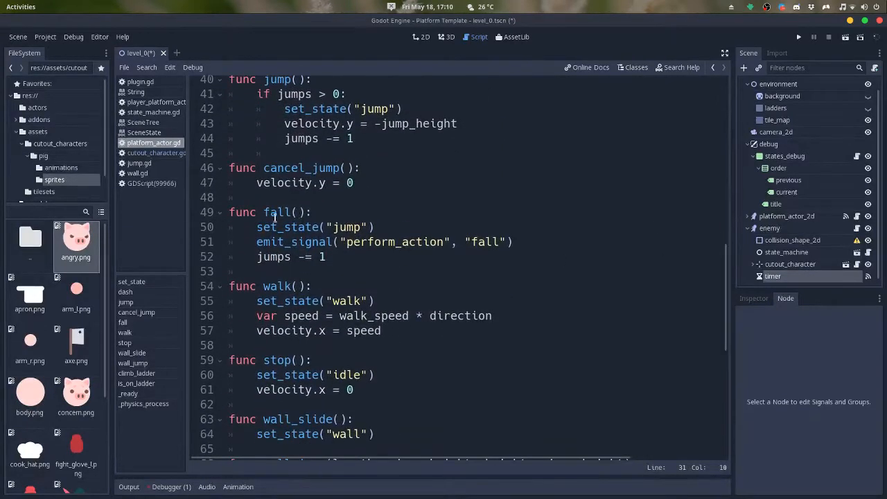
click(292, 286)
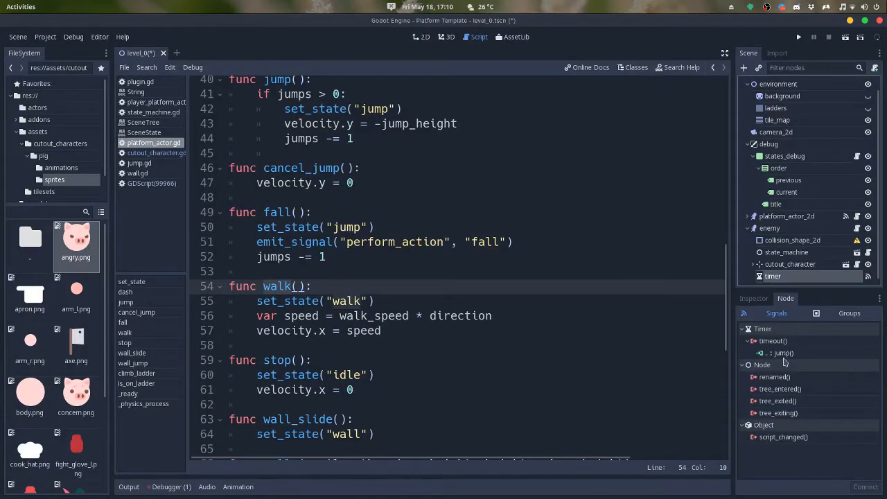
click(754, 298)
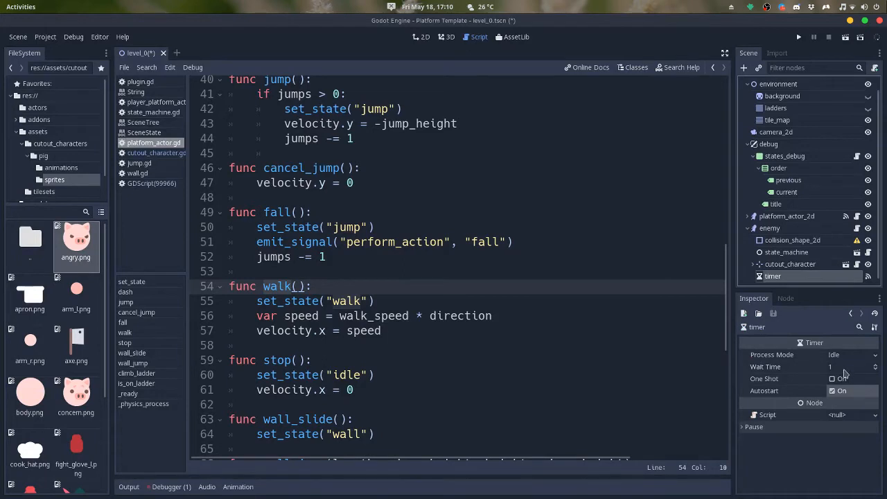
mouse_move(766, 214)
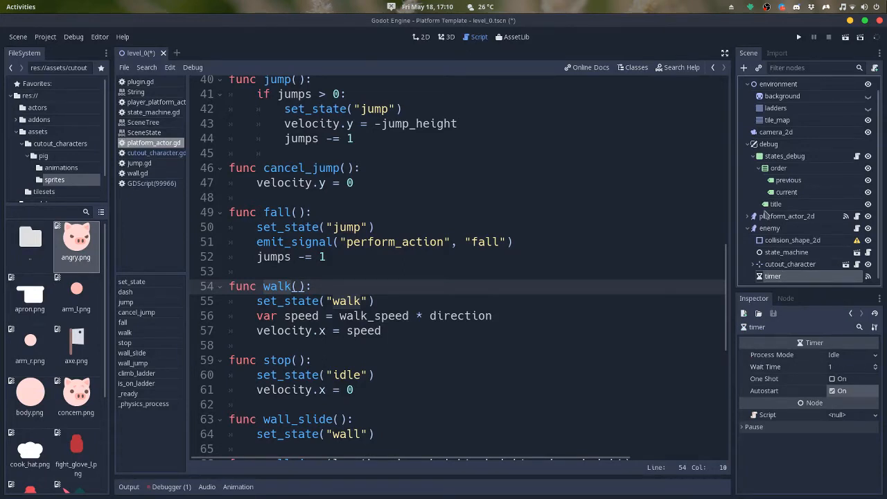
click(421, 37)
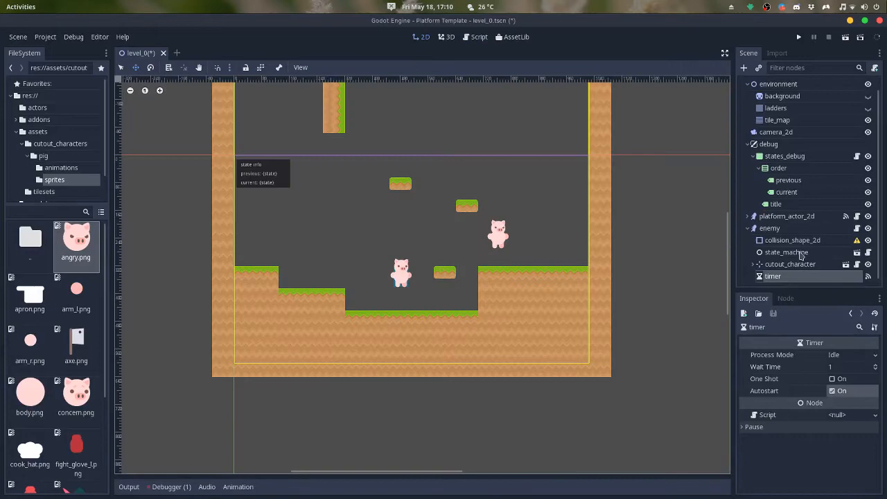
- Connect the enemy's perform_action to cutout_character's _on_character_perform_action handler
click(769, 228)
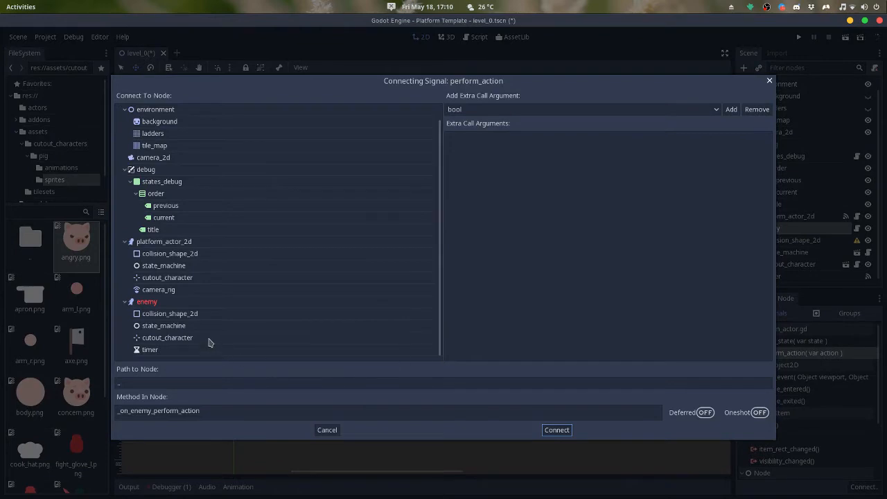
click(166, 337)
text(cha)
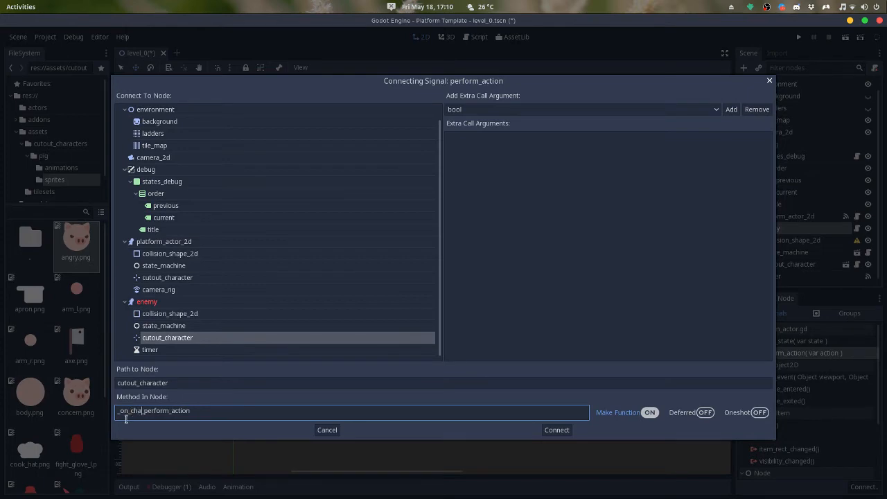
click(556, 429)
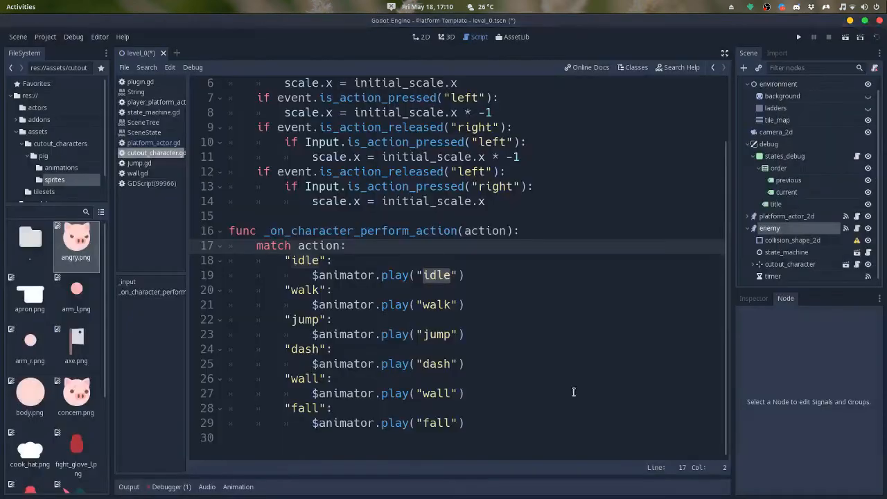
mouse_move(496, 369)
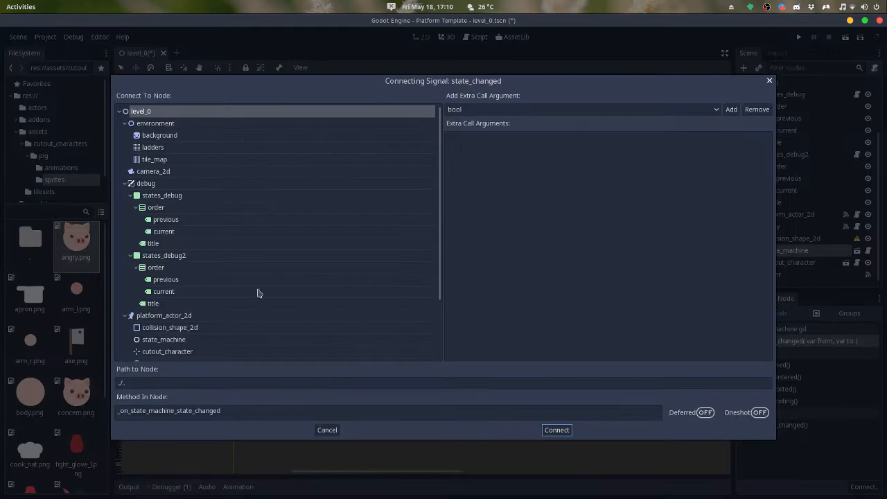
- Connect state_machine's state_changed to debug/states_debug2, then select the enemy's collision shape
click(165, 255)
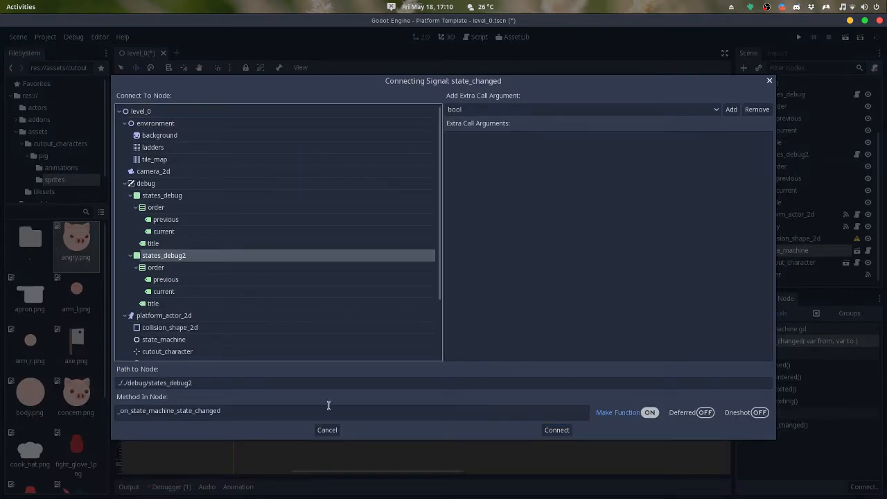
click(556, 430)
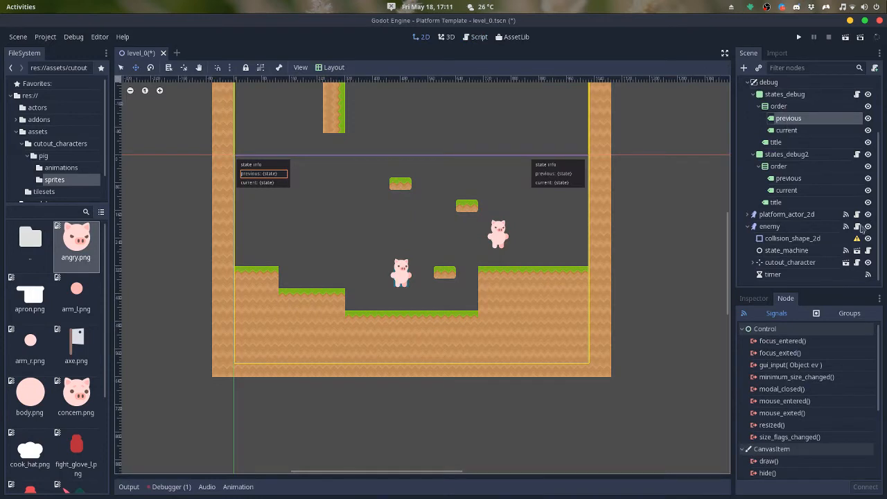
click(849, 354)
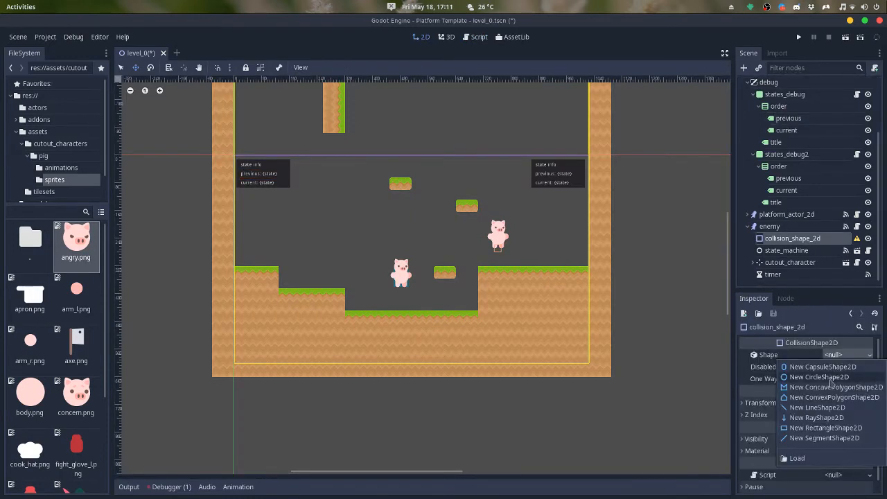
- Give the enemy's collision shape a new RectangleShape2D, select the timer, and run the level
click(824, 428)
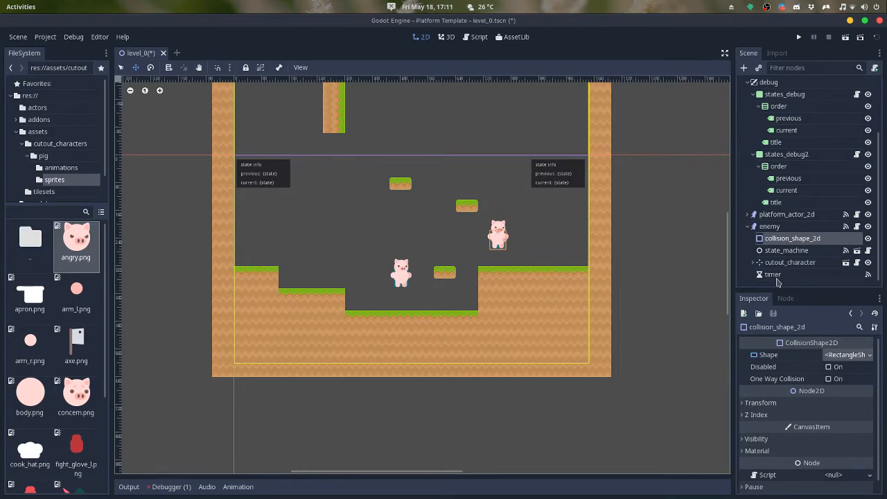
click(772, 274)
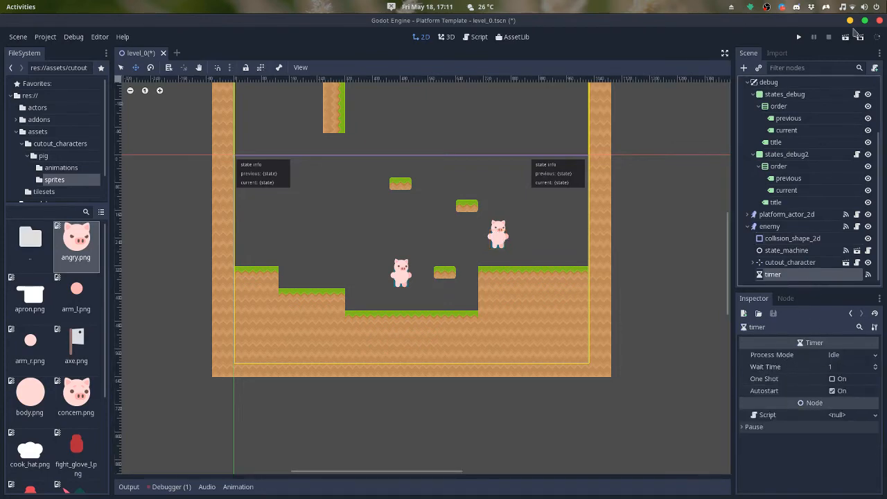
click(798, 37)
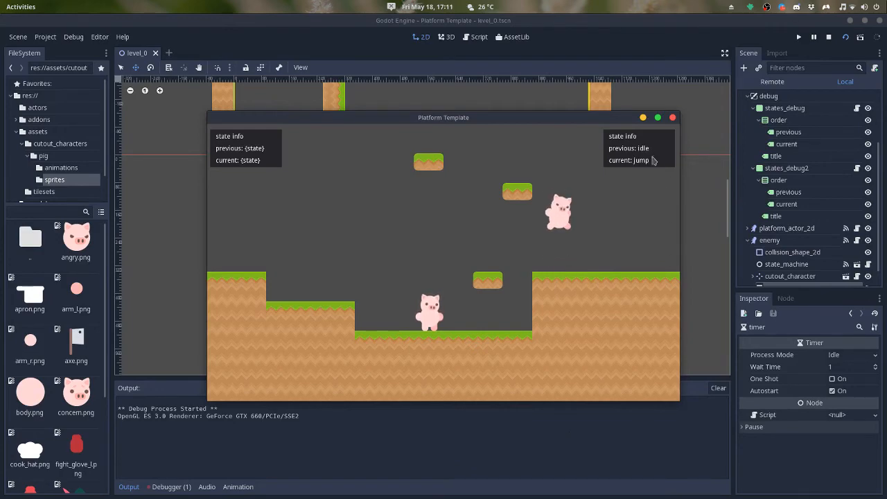
- Stop the test run and show the timer's signals to disconnect timeout from jump
click(829, 37)
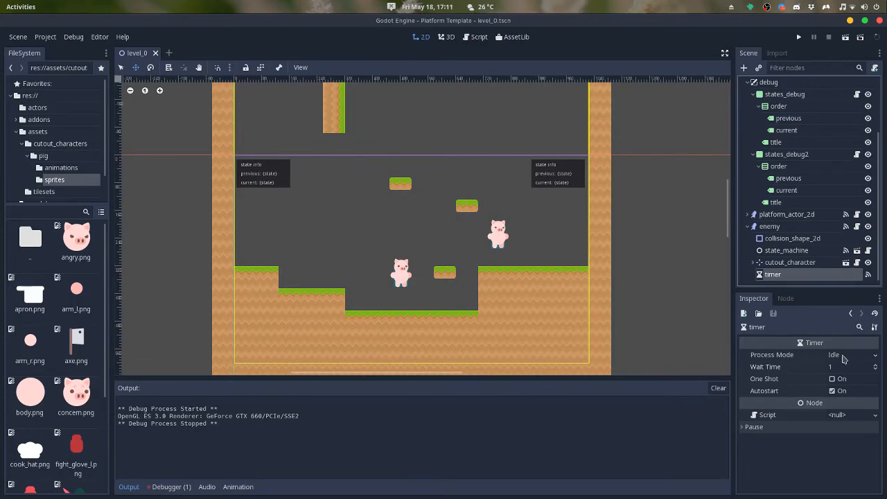
click(785, 298)
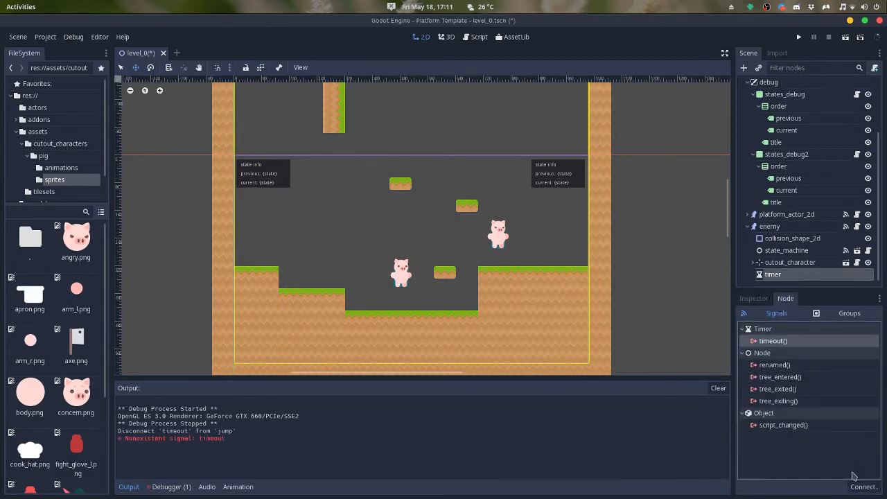
- Connect the timer's timeout to the enemy's dash method and run the level again
double_click(773, 341)
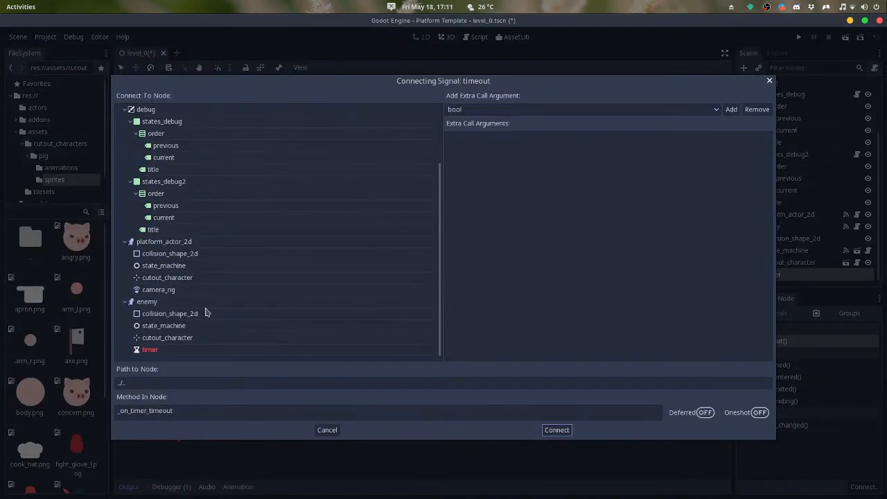
click(146, 302)
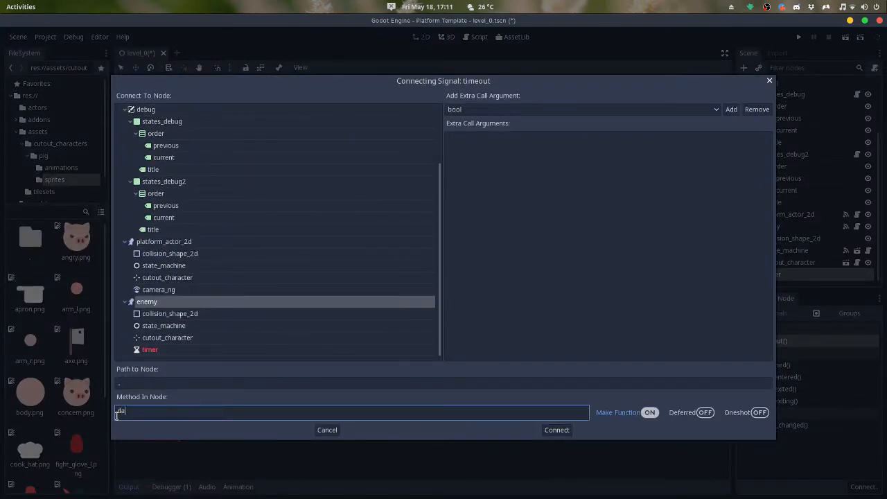
click(556, 430)
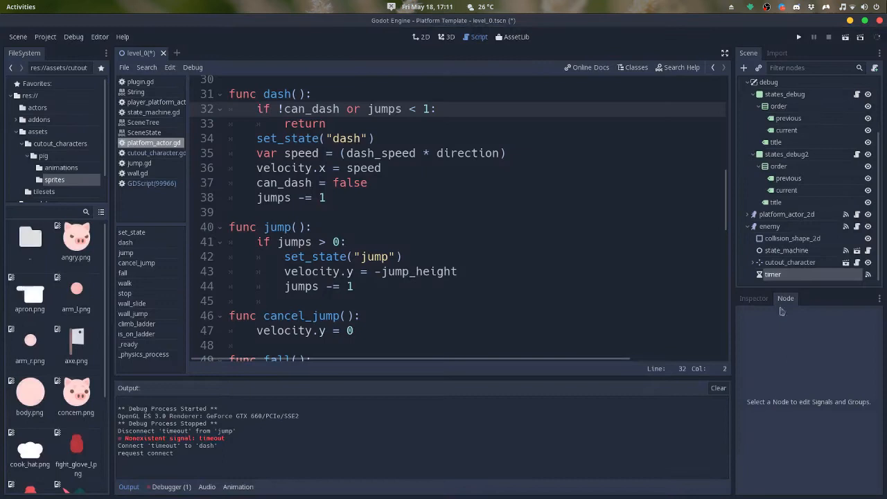
mouse_move(773, 274)
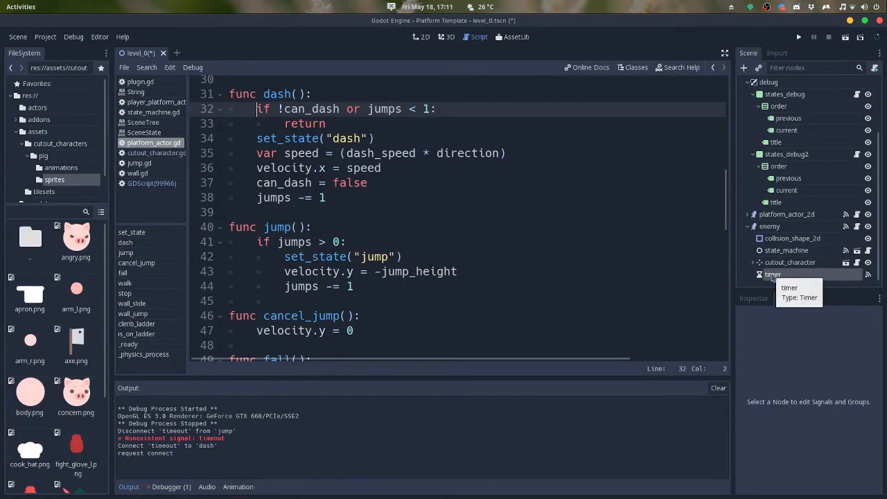
click(420, 37)
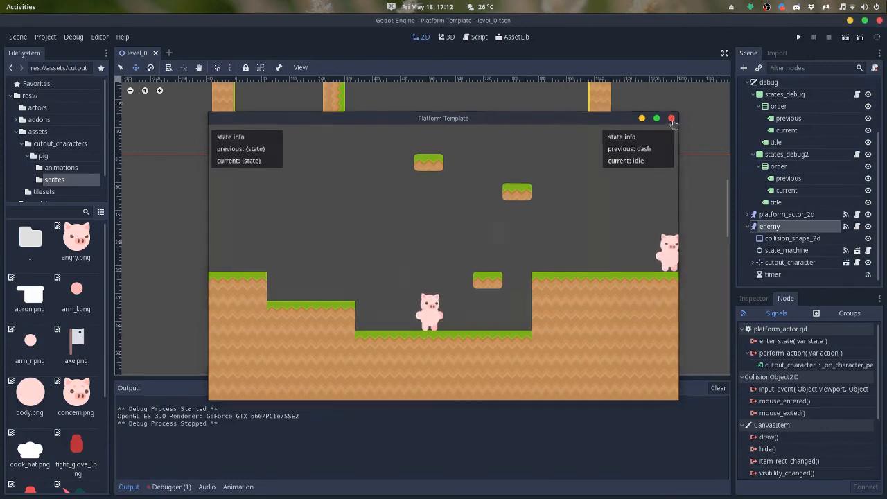
- Close the running game window
click(671, 118)
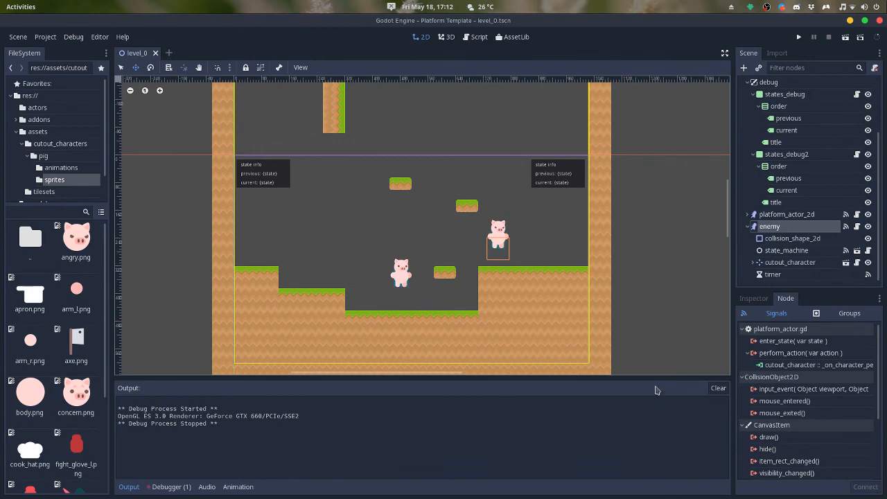
mouse_move(657, 395)
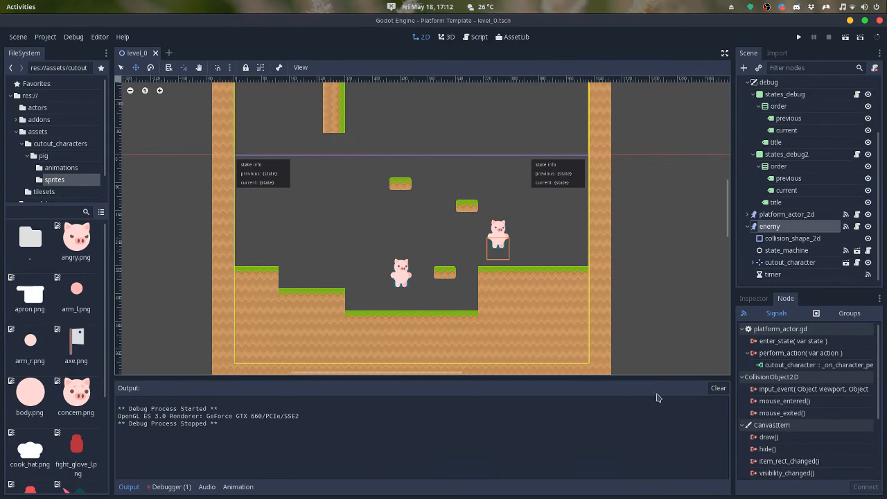